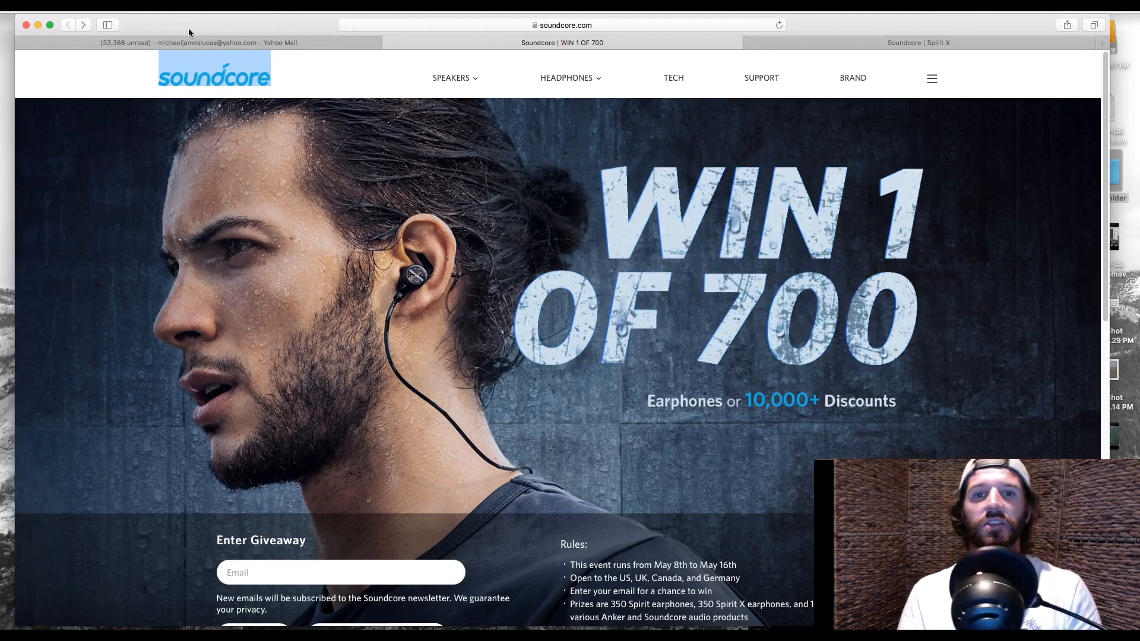
- Scroll to reveal the Enter Giveaway form with Country, captcha and Sign Up, plus the full Rules list
scroll("down", 3)
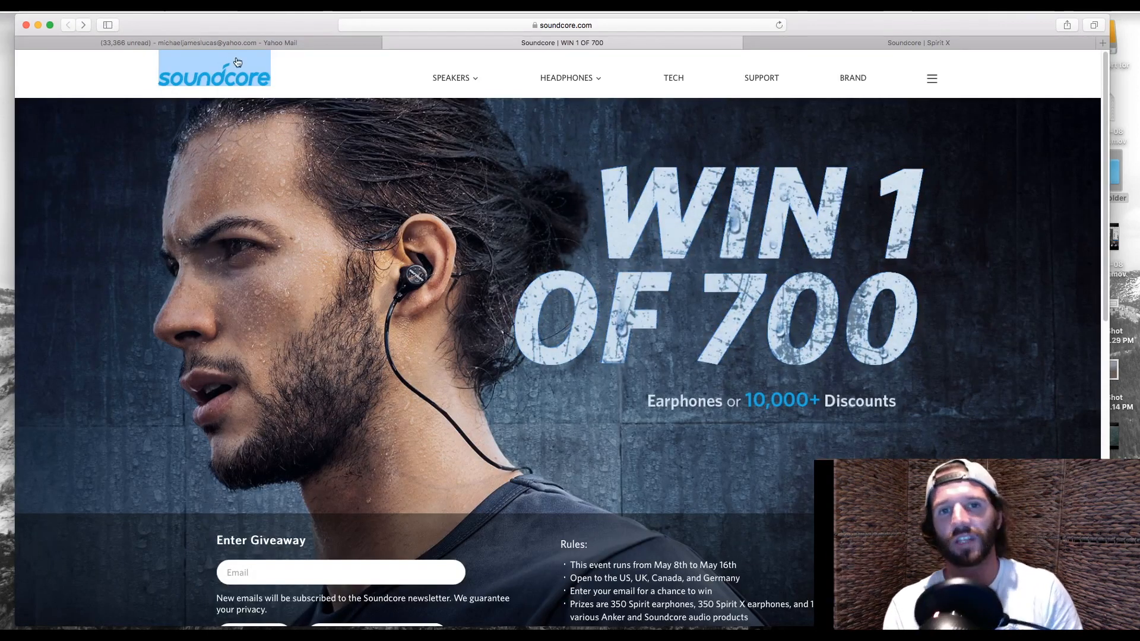
mouse_move(316, 144)
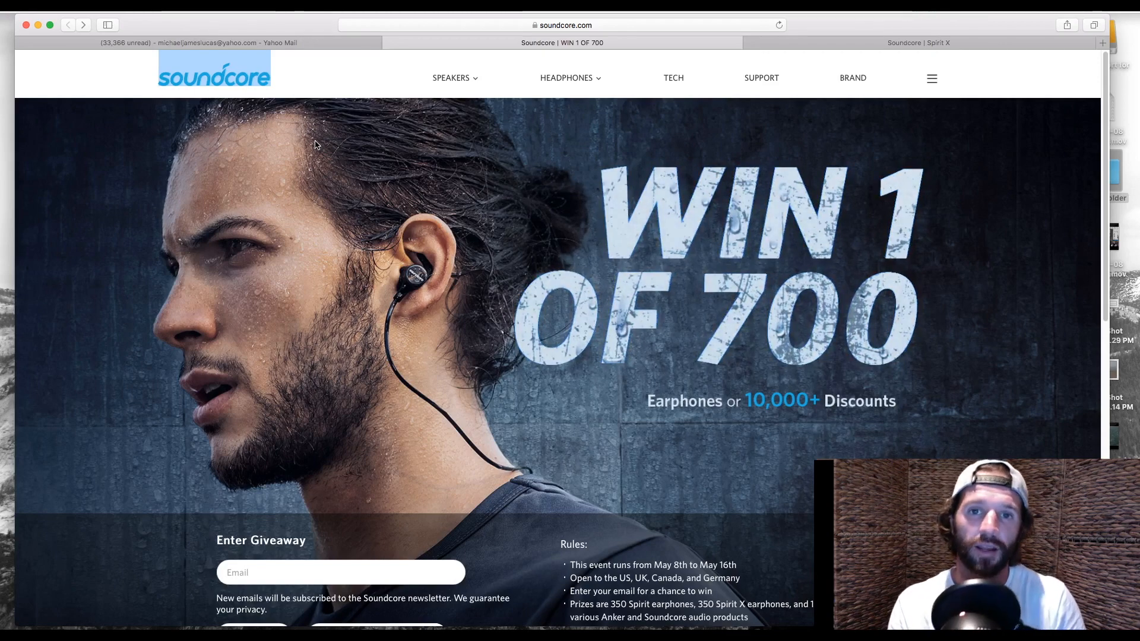
scroll("down", 3)
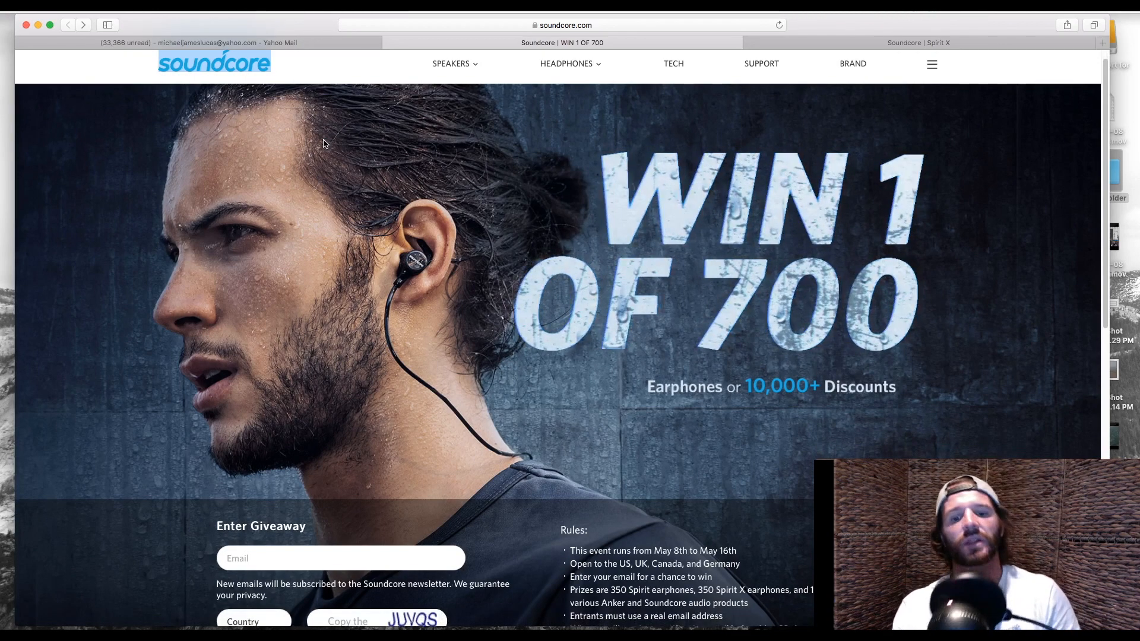
scroll("down", 3)
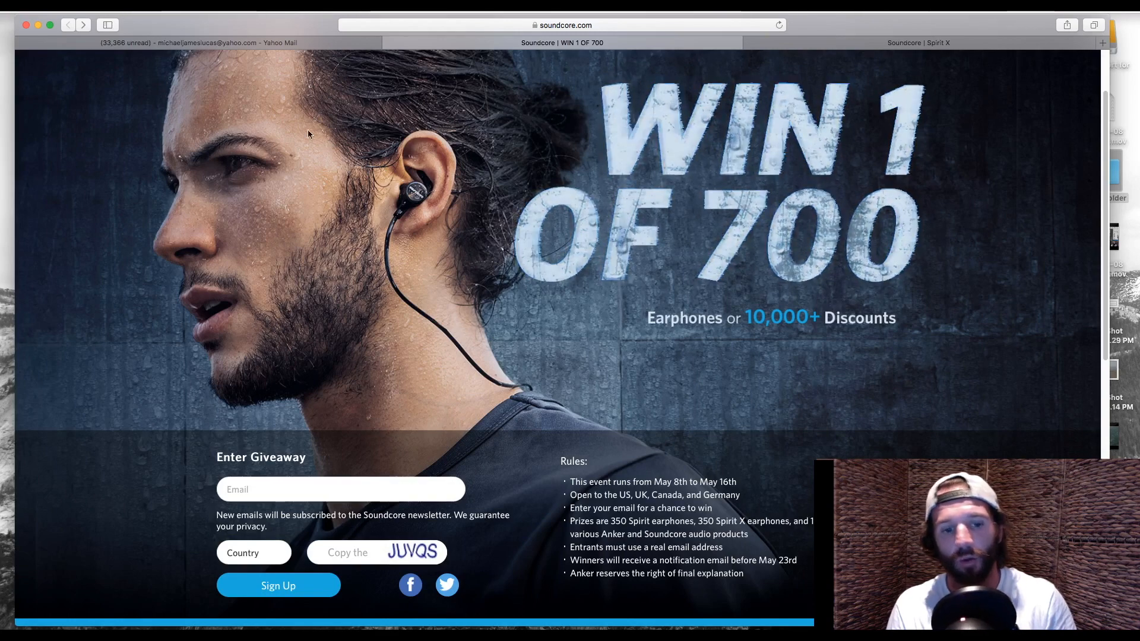
- Focus the Email field, then scroll past the form to the Spirit and Spirit X earphones showcase and footer
left_click(339, 491)
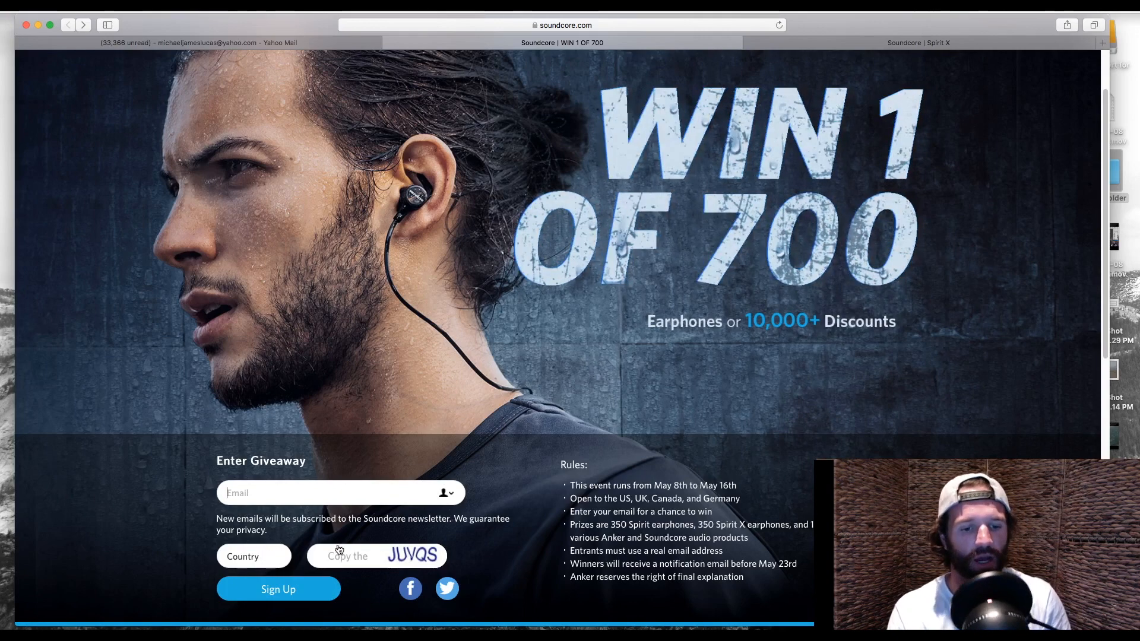
scroll("down", 3)
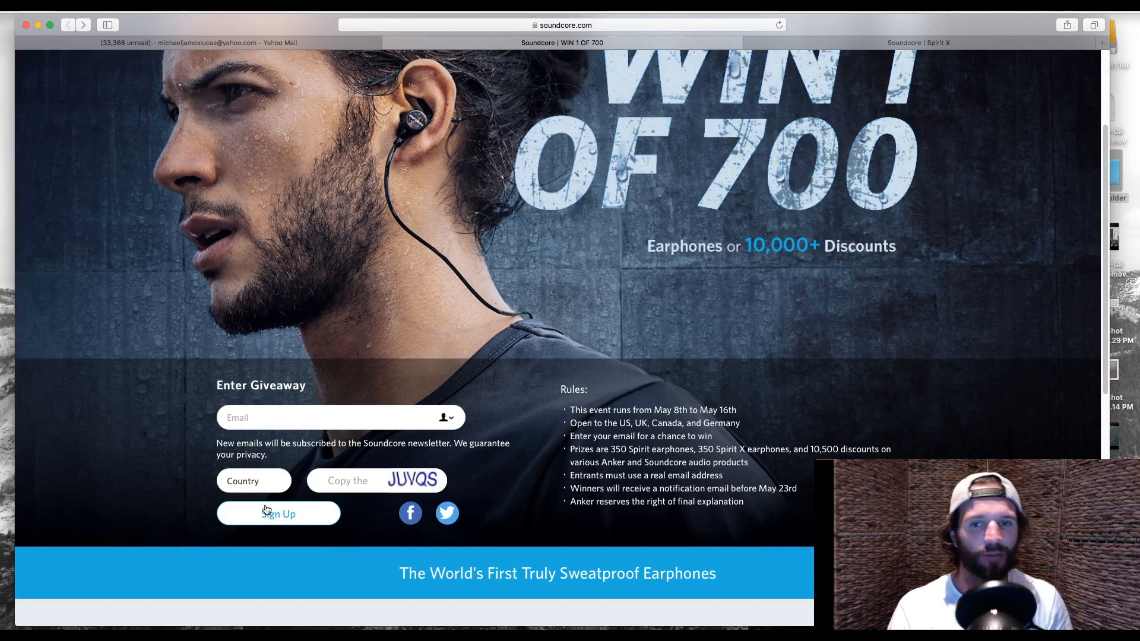
scroll("down", 3)
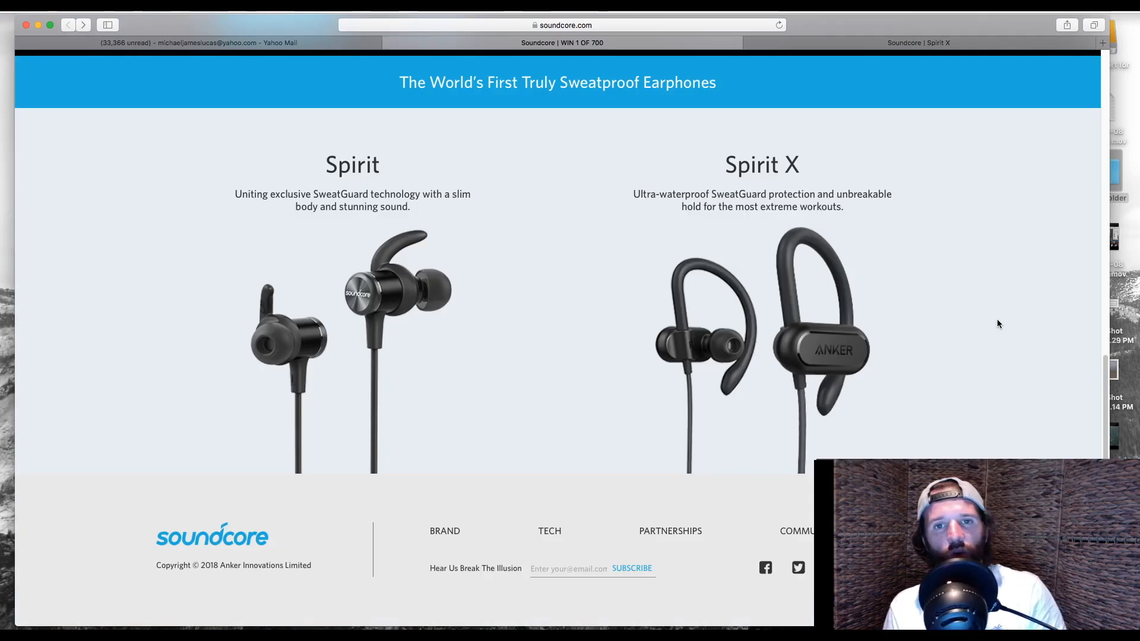